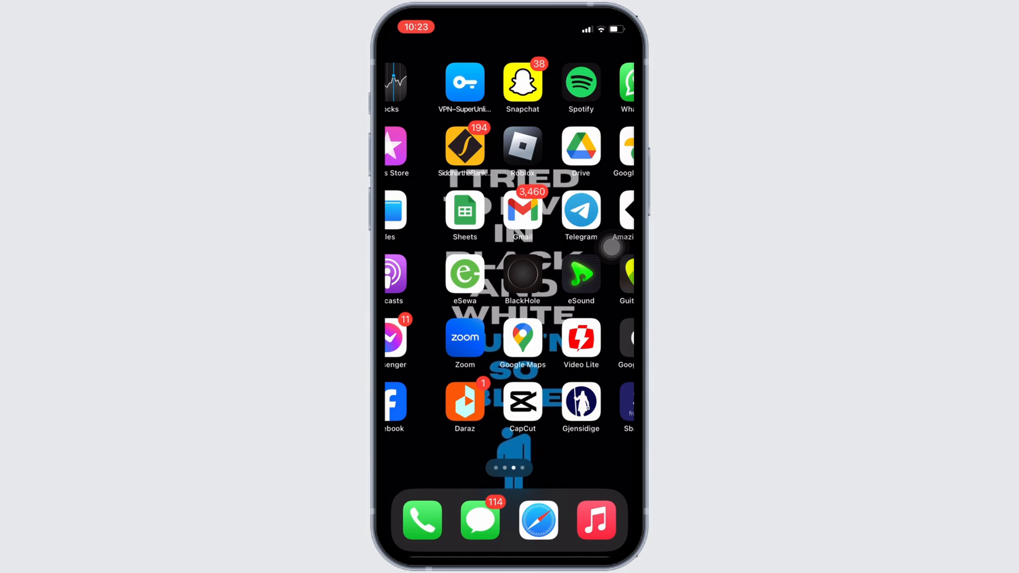
Swipe to the Home Screen page holding TeraBox and long-press its icon for quick actions.
{"action": "scroll", "scroll_direction": "left", "scroll_amount": 3}
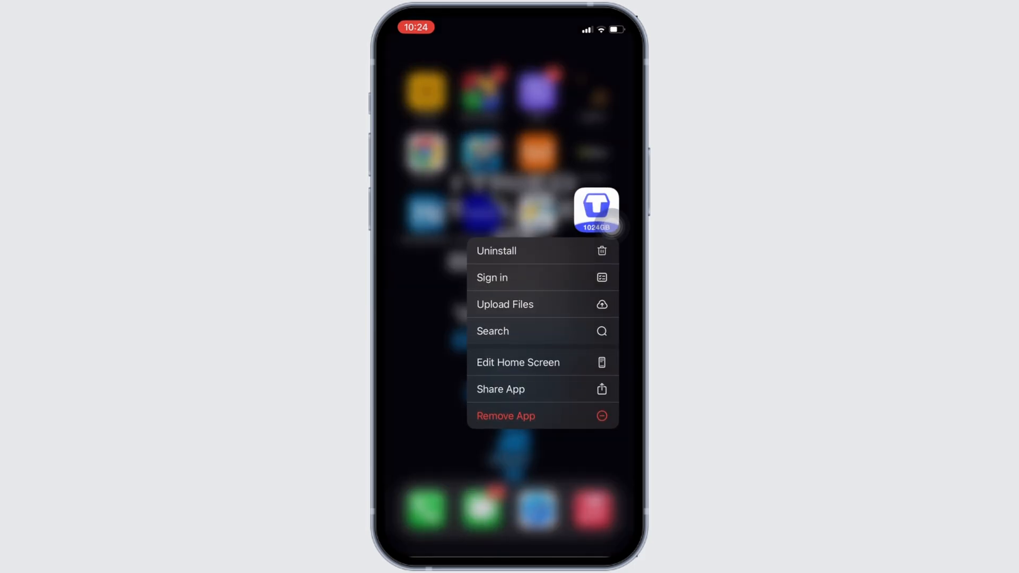
Choose Remove App on TeraBox, then cancel the Remove "TeraBox"? alert so it stays.
{"action": "left_click", "coordinate": [505, 415]}
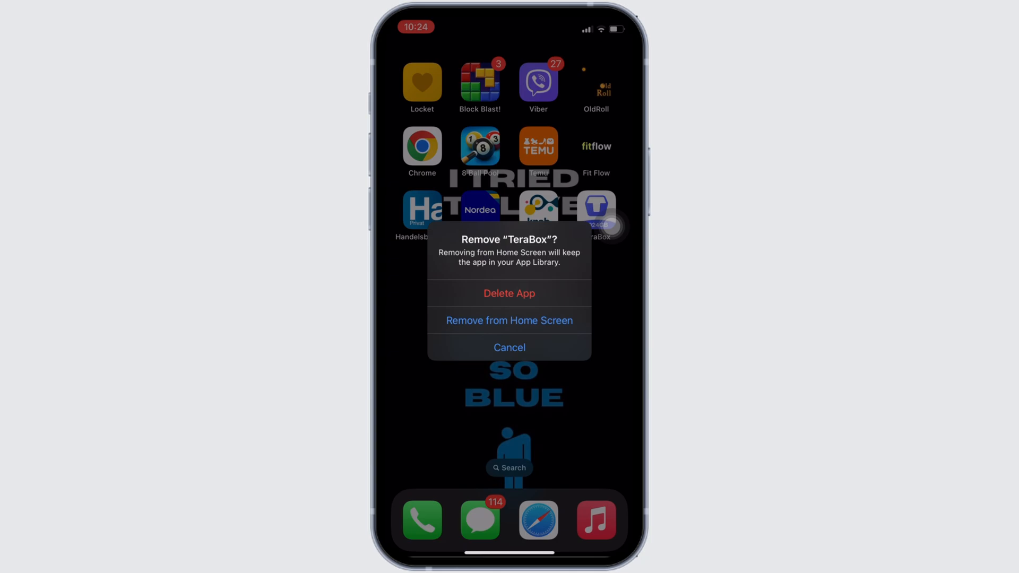
{"action": "left_click", "coordinate": [508, 347]}
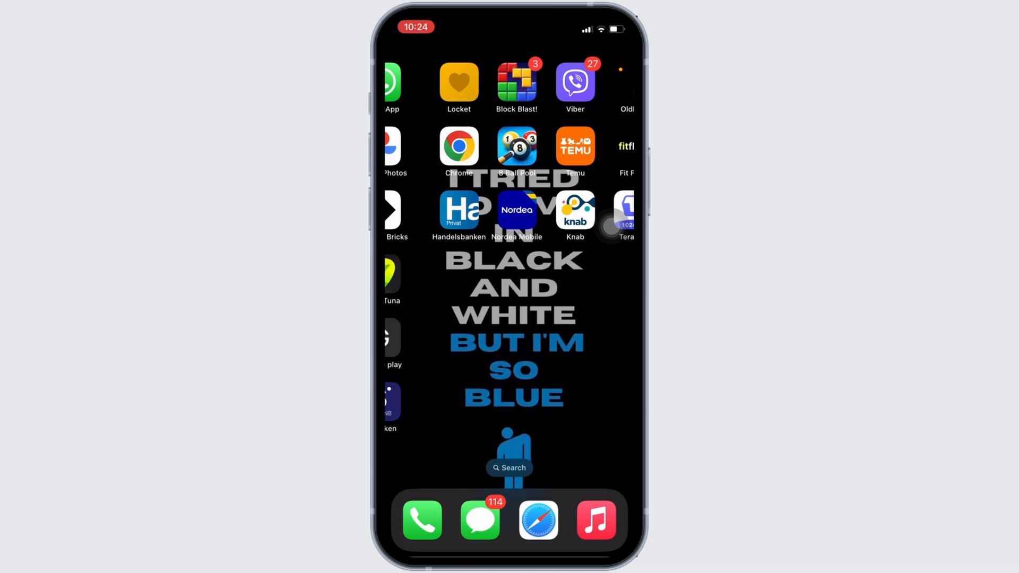
Go to Settings > General > iPhone Storage to see per-app space usage.
{"action": "scroll", "scroll_direction": "left", "scroll_amount": 3}
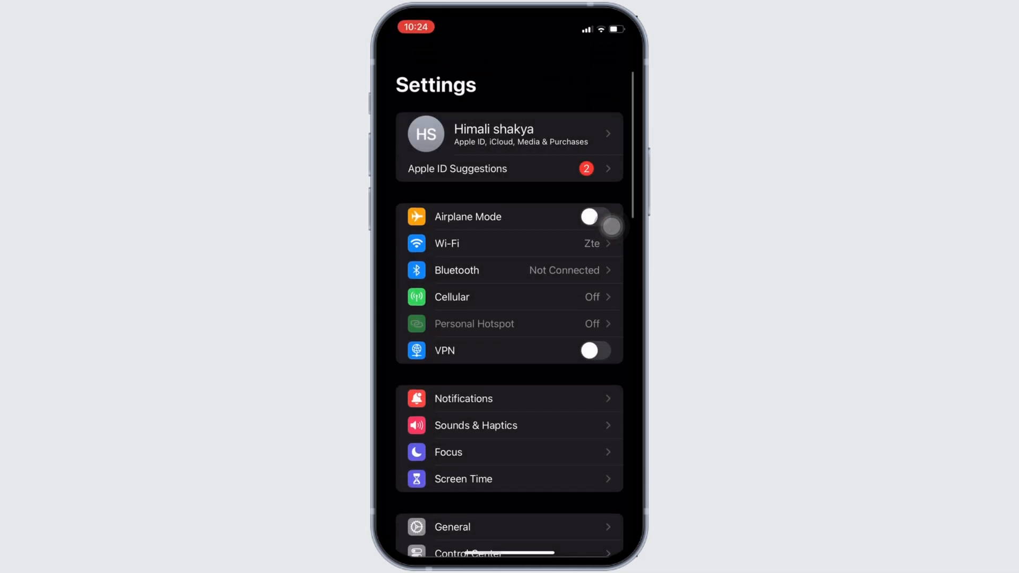
{"action": "left_click", "coordinate": [451, 526]}
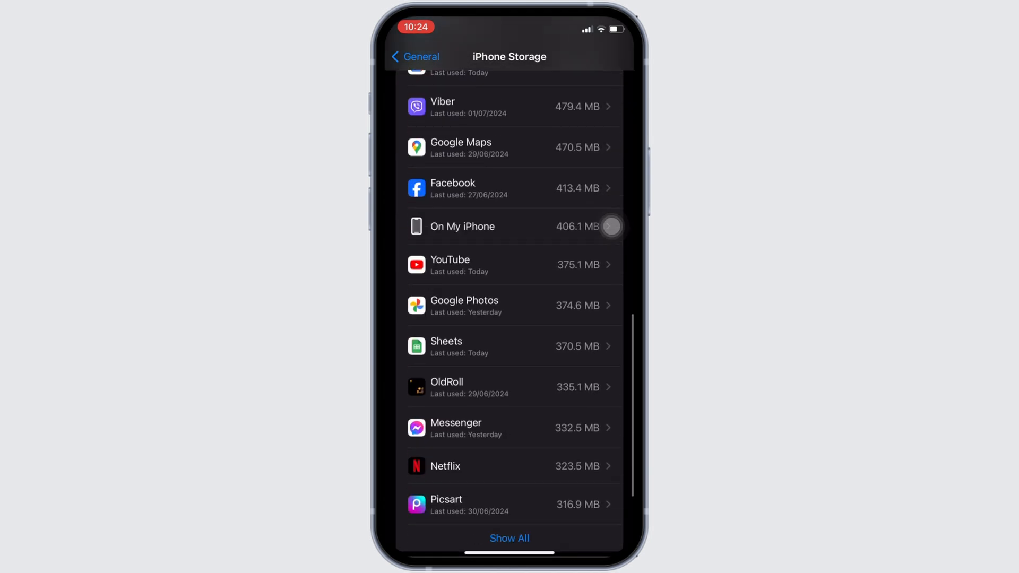
Expand the full app list, scroll down and enter TeraBox's storage details.
{"action": "left_click", "coordinate": [509, 504]}
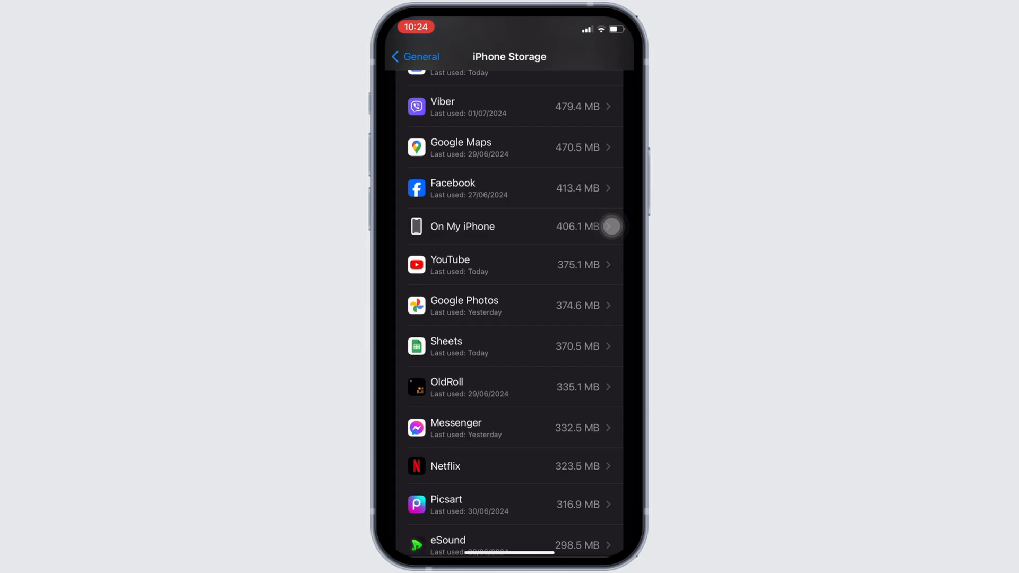
{"action": "scroll", "scroll_direction": "down", "scroll_amount": 3}
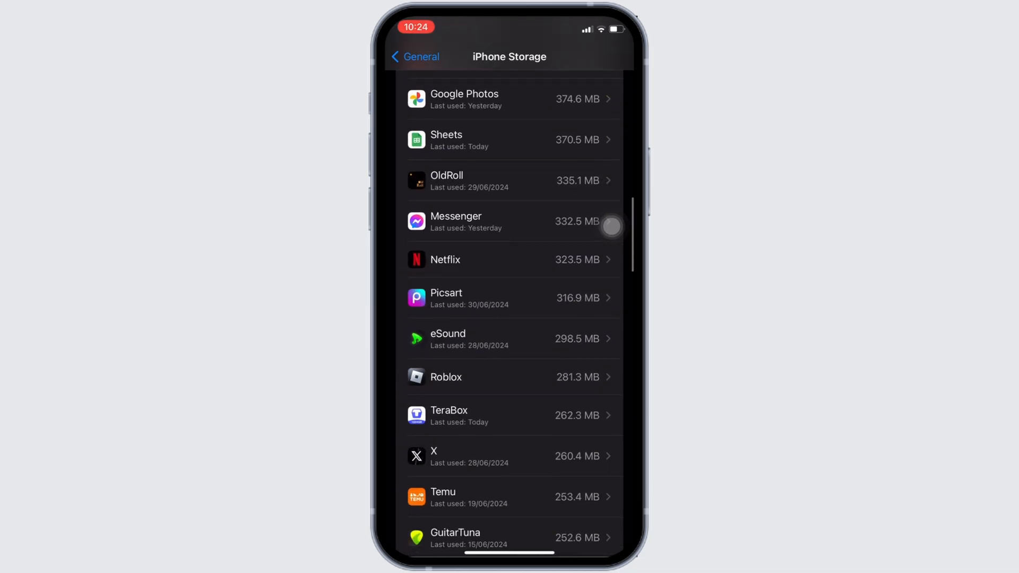
{"action": "left_click", "coordinate": [508, 415]}
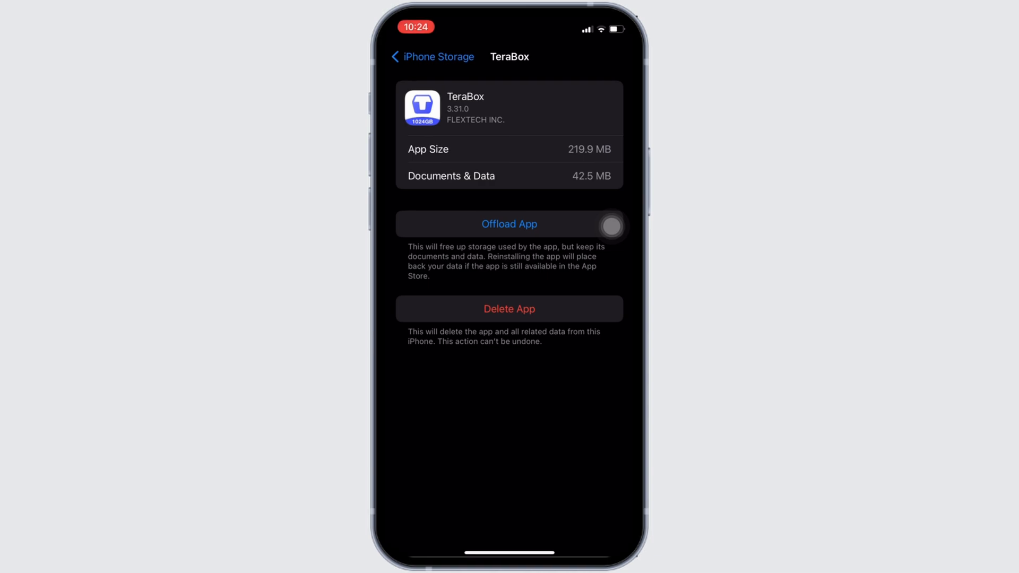
Delete TeraBox with all its documents and data, confirming in the sheet.
{"action": "left_click", "coordinate": [508, 308]}
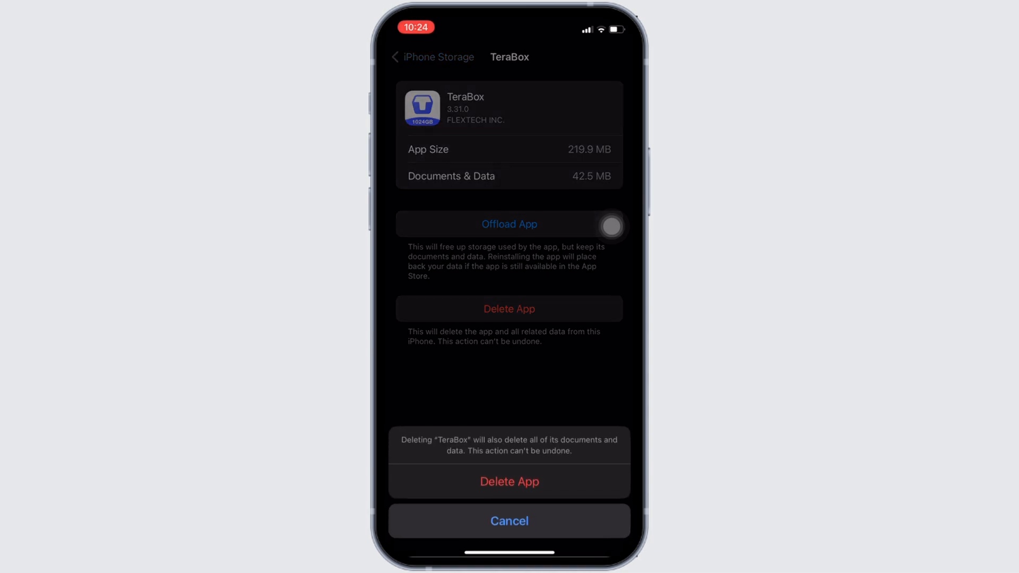
{"action": "left_click", "coordinate": [508, 520]}
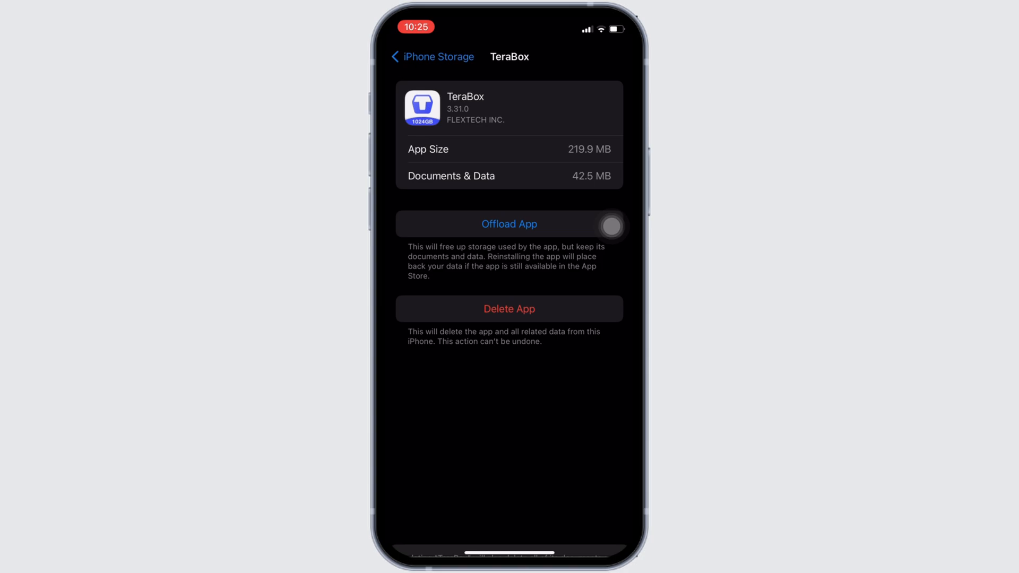